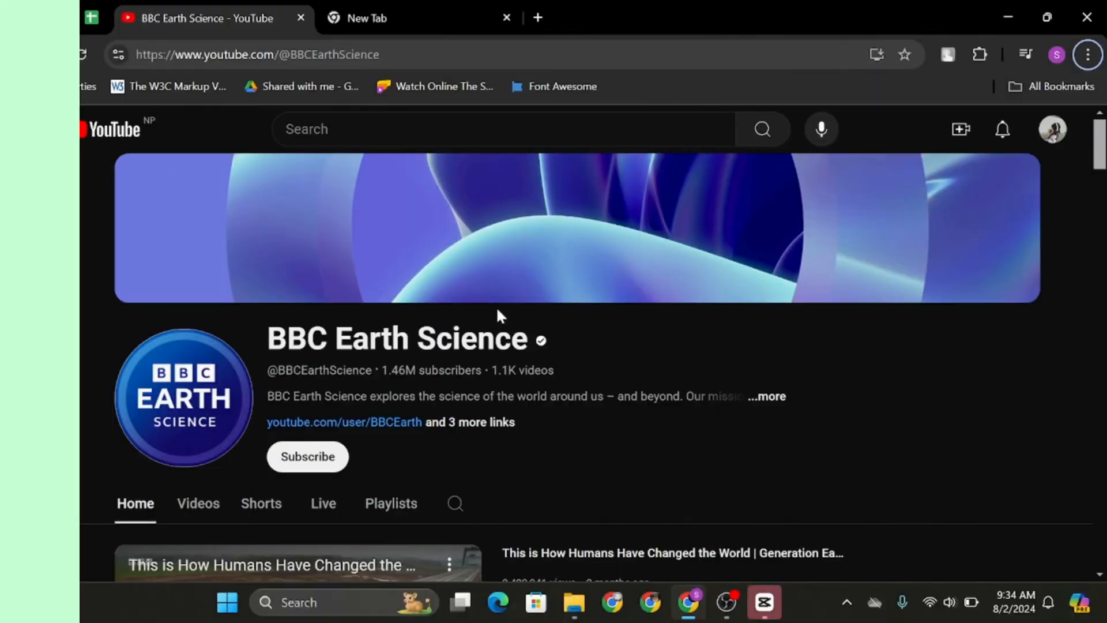
- Leave the BBC Earth Science channel page via the YouTube logo to reach the home feed
left_click(31, 130)
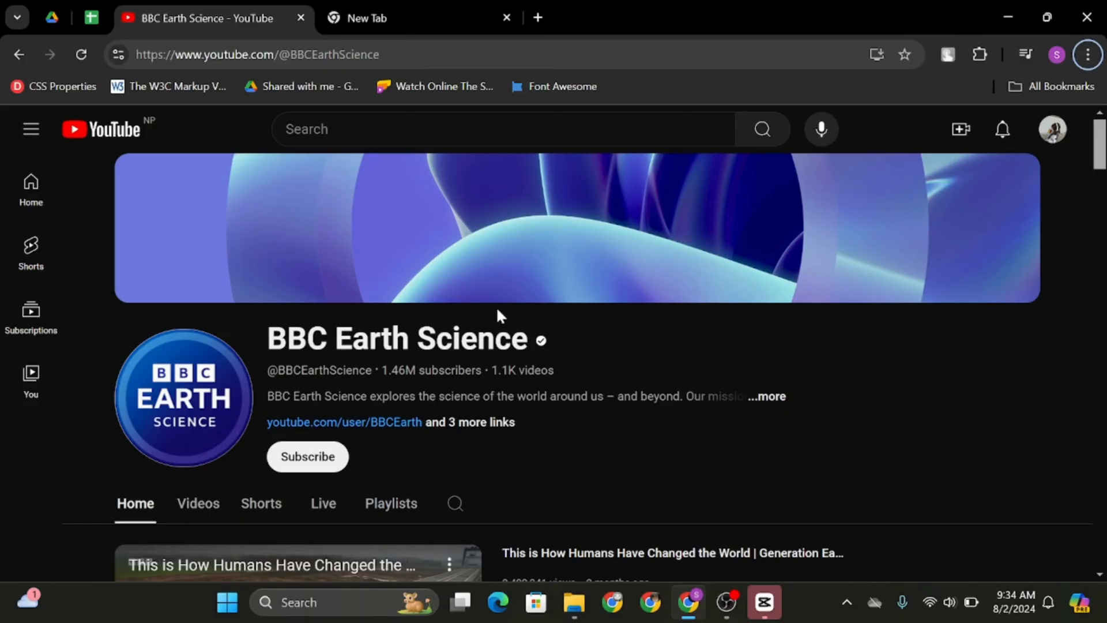
mouse_move(169, 86)
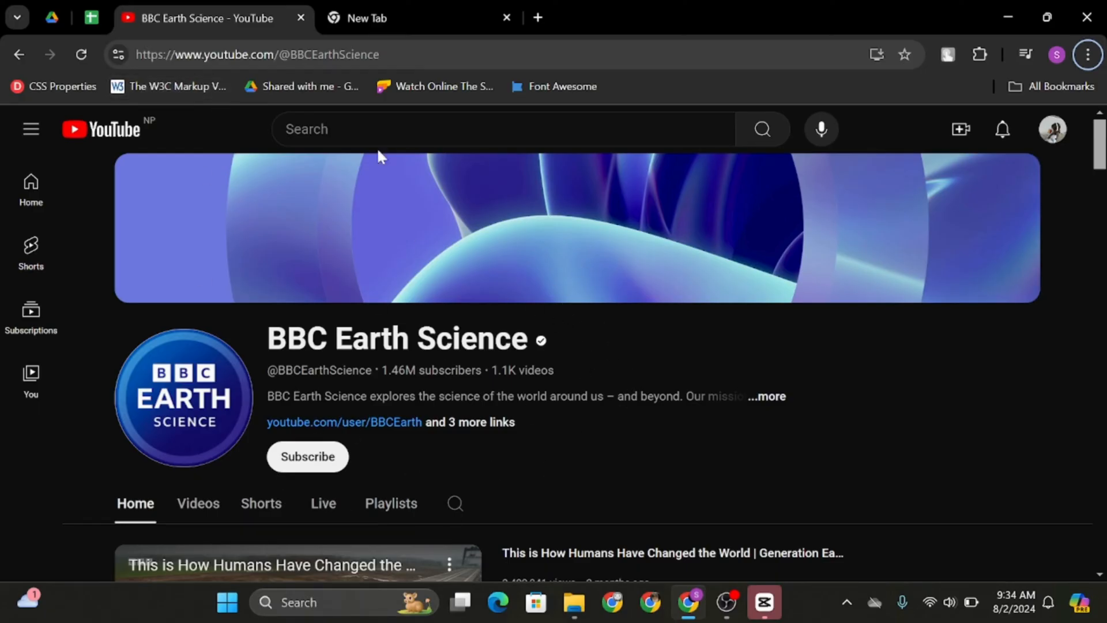
mouse_move(364, 415)
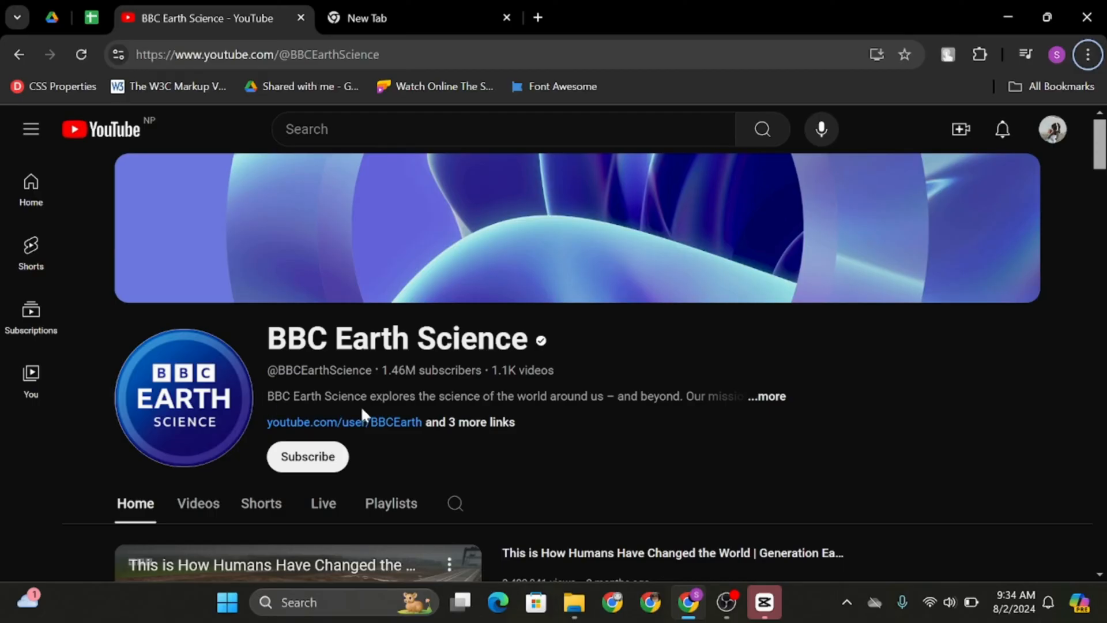
mouse_move(116, 134)
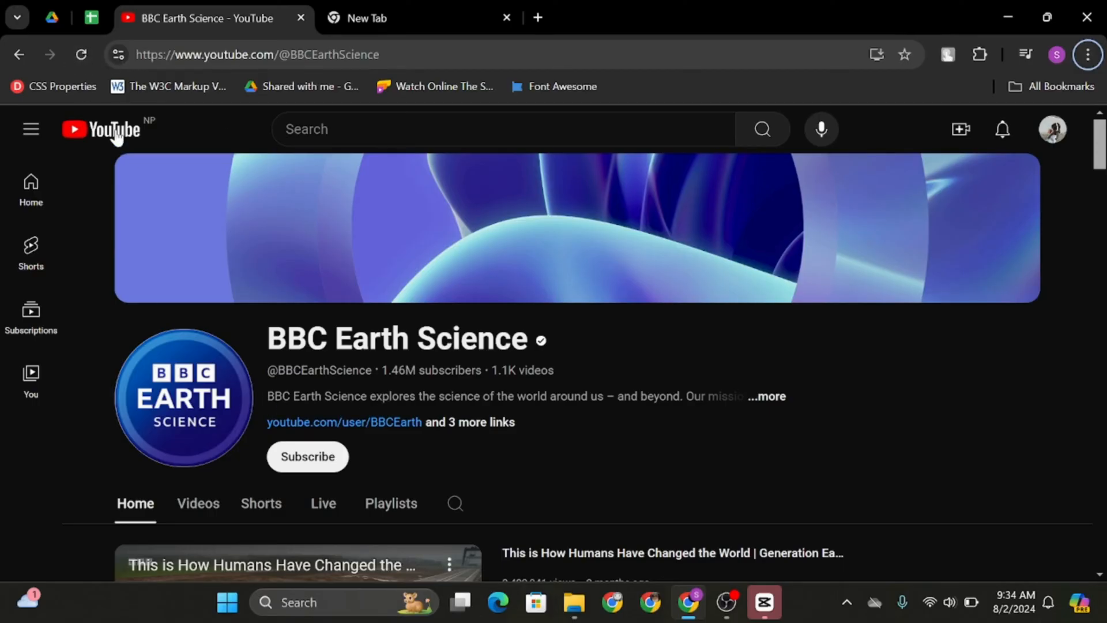
left_click(100, 130)
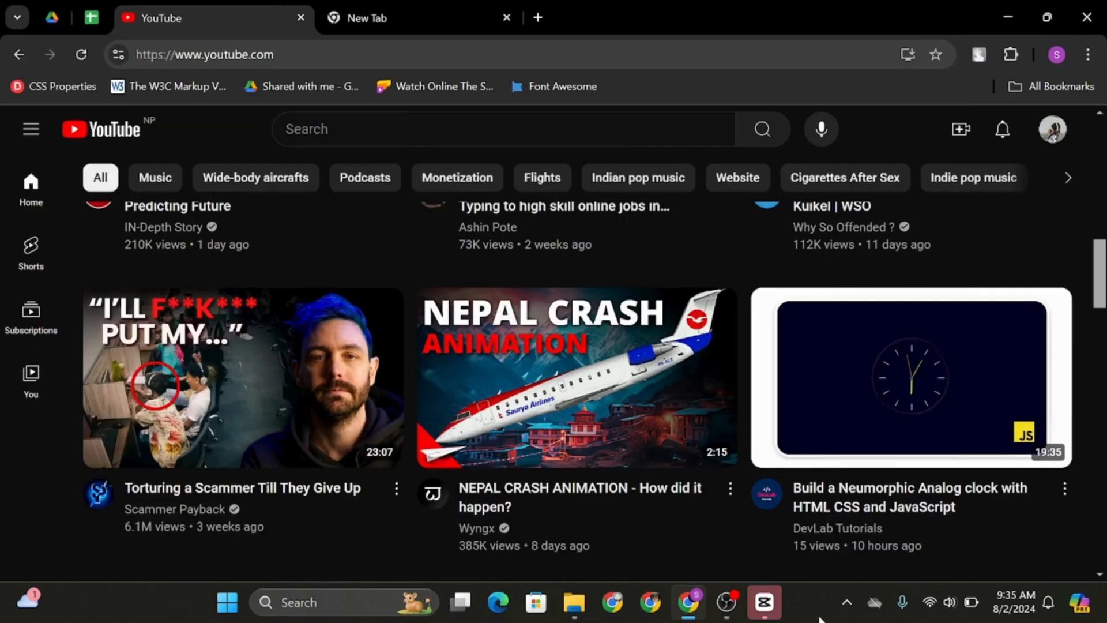
- Open the DevLab Tutorials channel, expand its About details, and bring up the report options
left_click(765, 495)
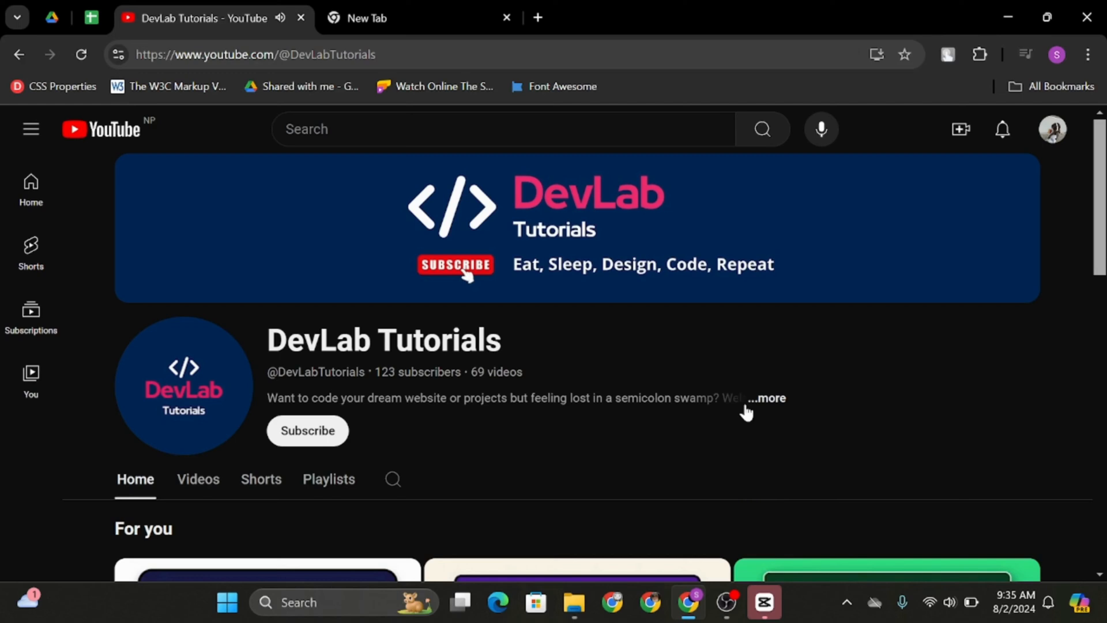
left_click(764, 399)
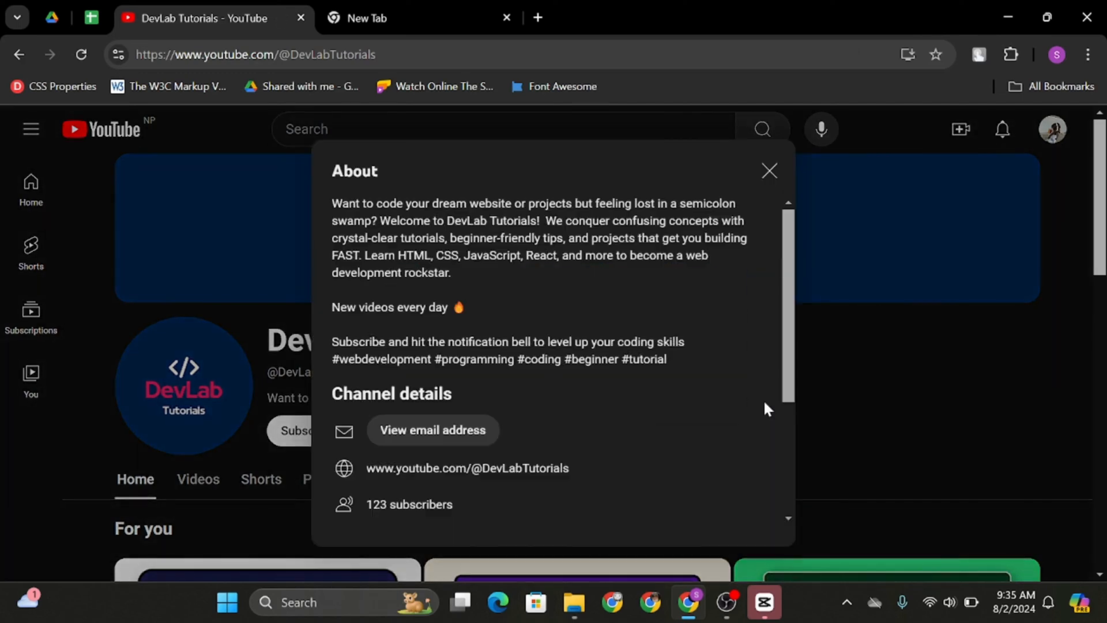
scroll("down", 3)
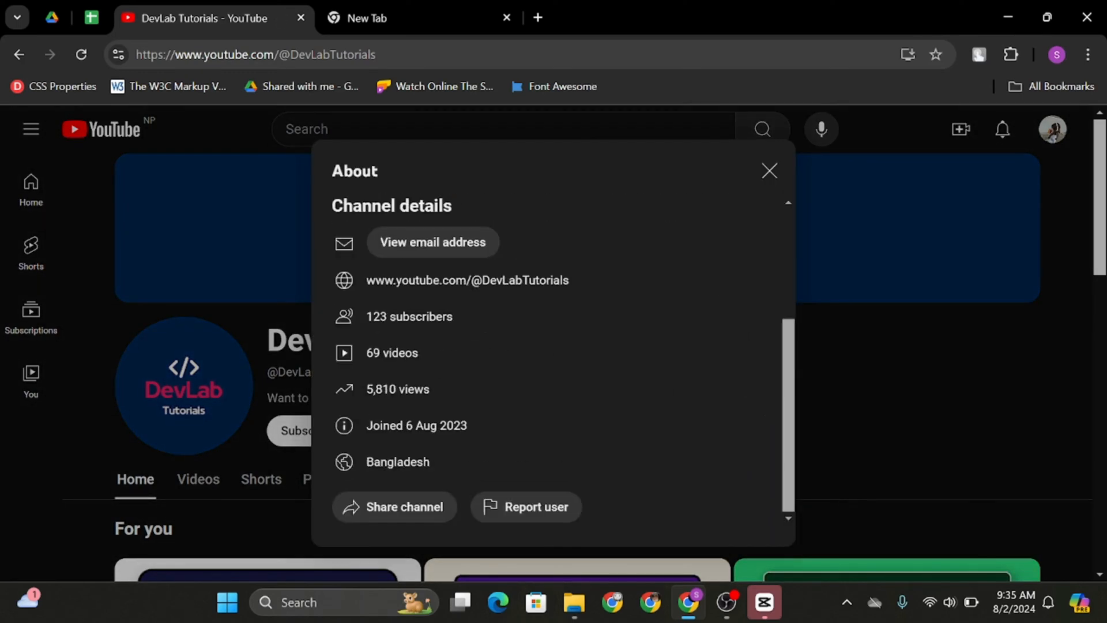
left_click(536, 506)
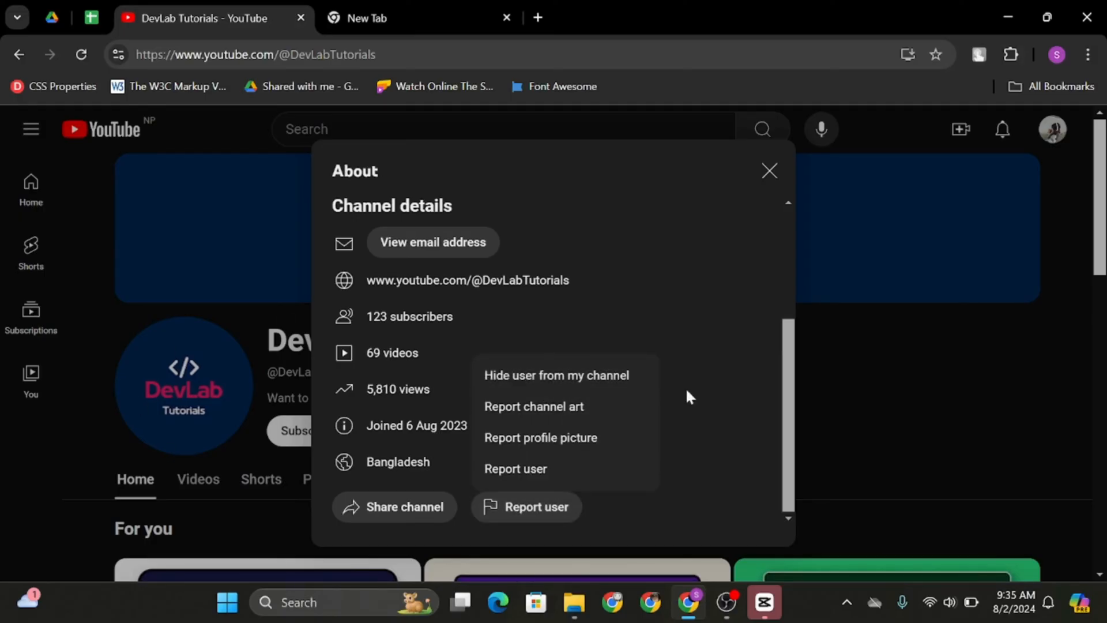
mouse_move(566, 375)
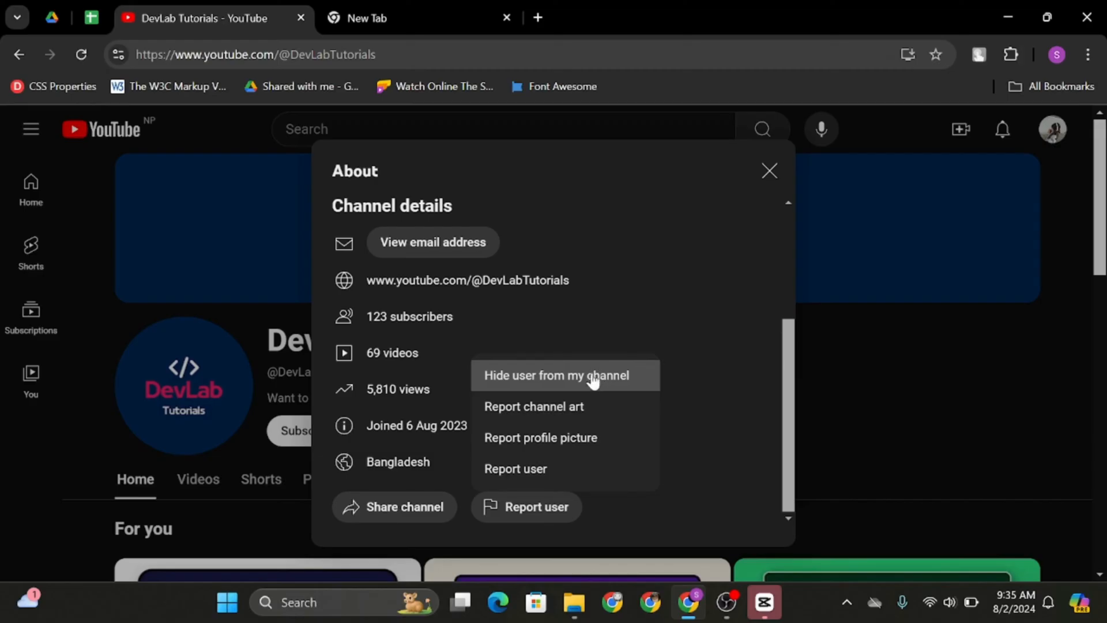
mouse_move(541, 438)
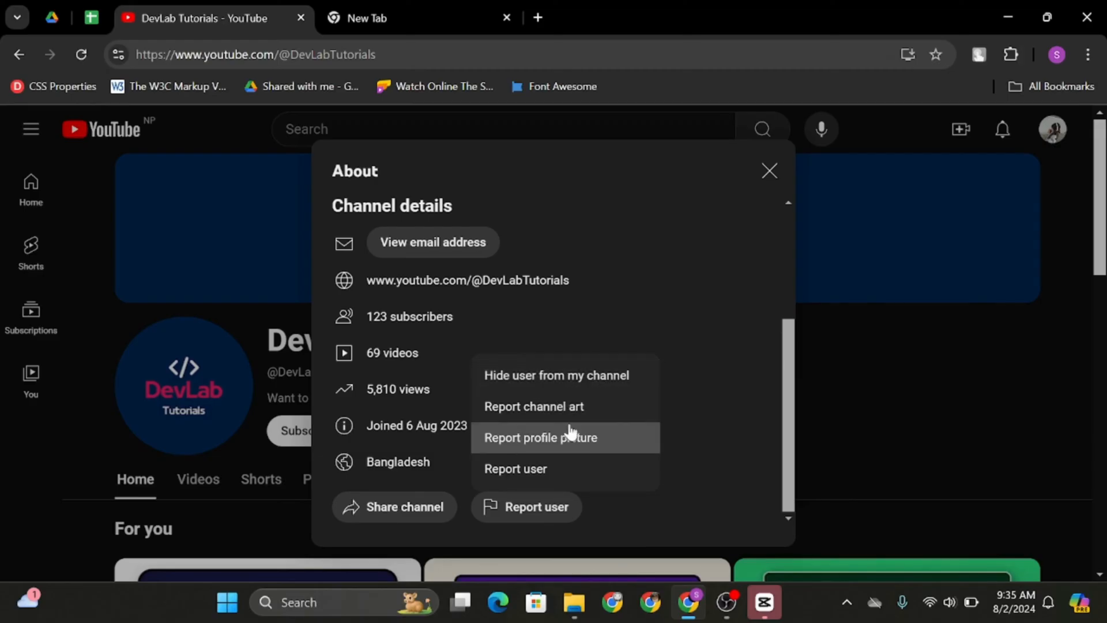
mouse_move(569, 468)
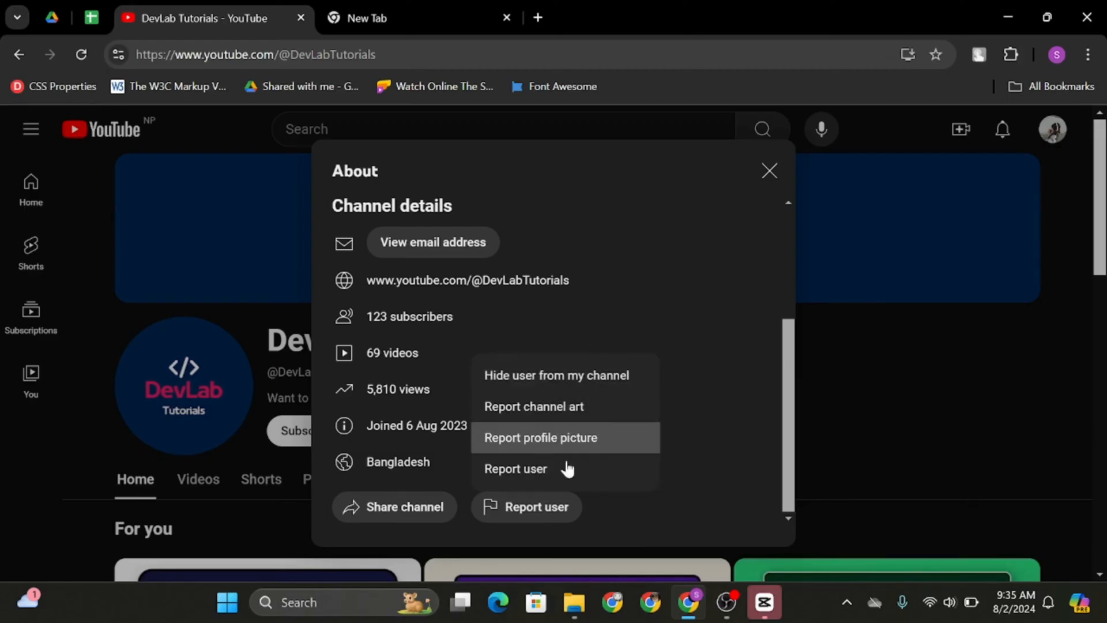
mouse_move(276, 406)
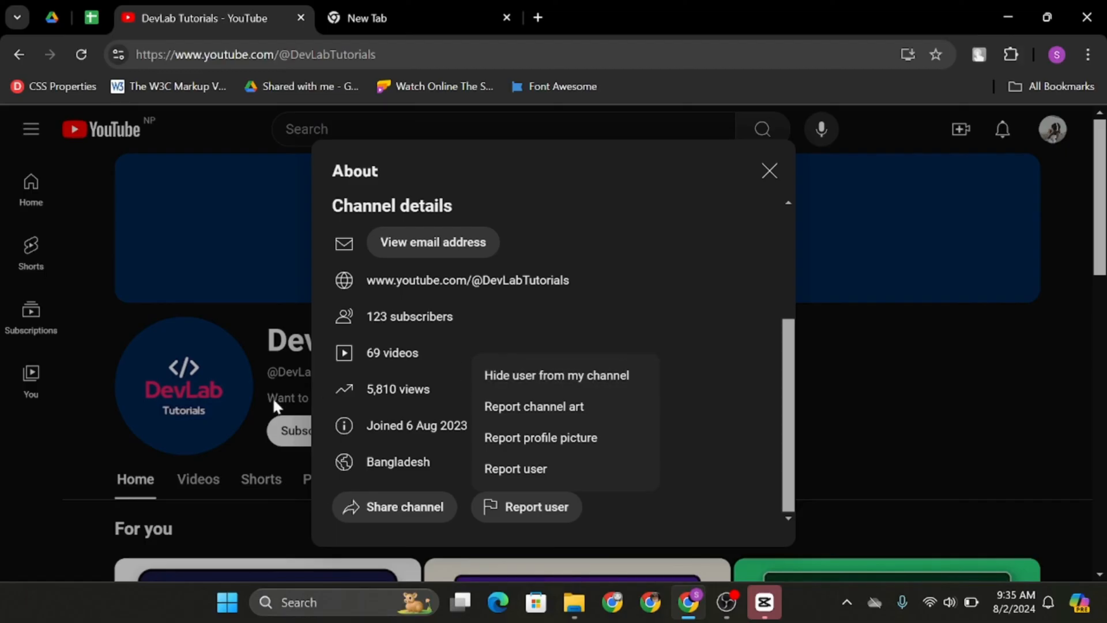
mouse_move(579, 375)
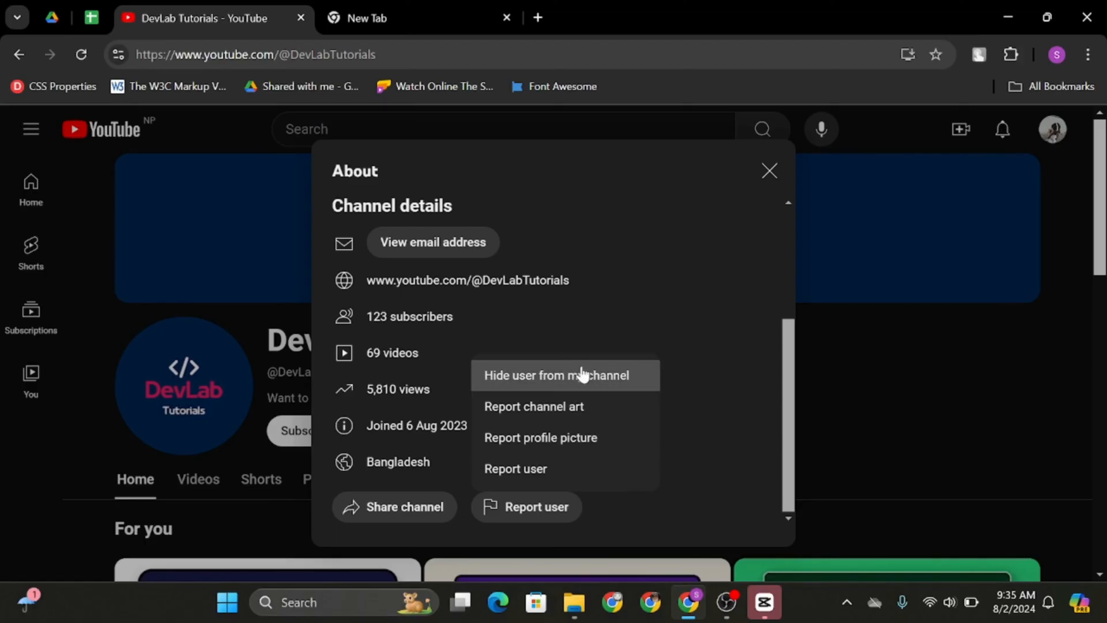
mouse_move(554, 438)
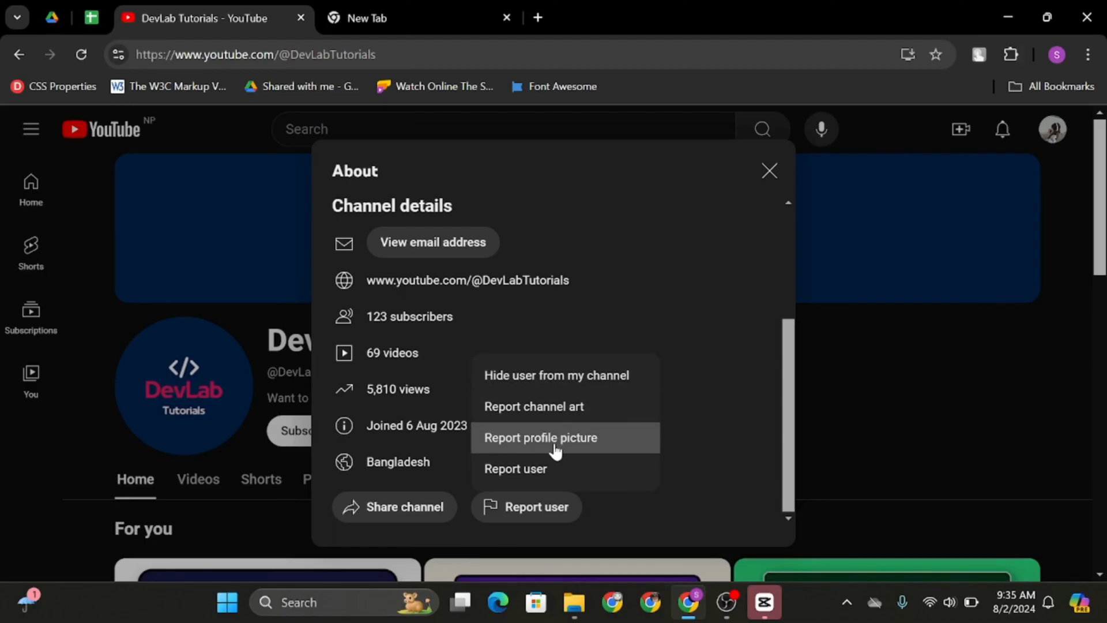
mouse_move(555, 375)
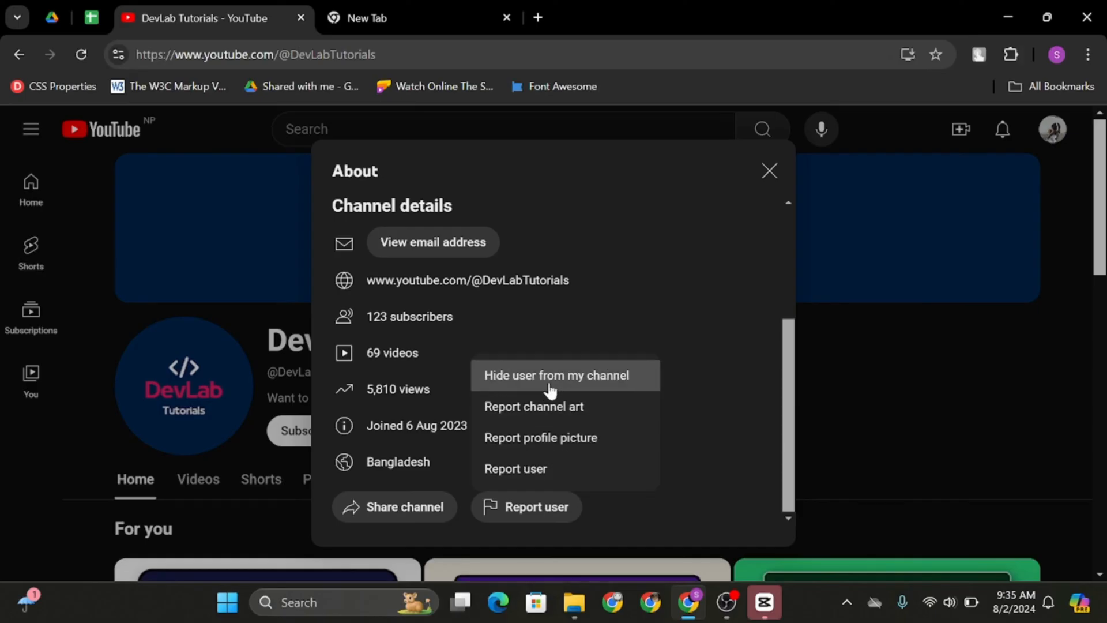
- Hide DevLab Tutorials from my channel, submit the confirmation, and close the About panel
left_click(556, 375)
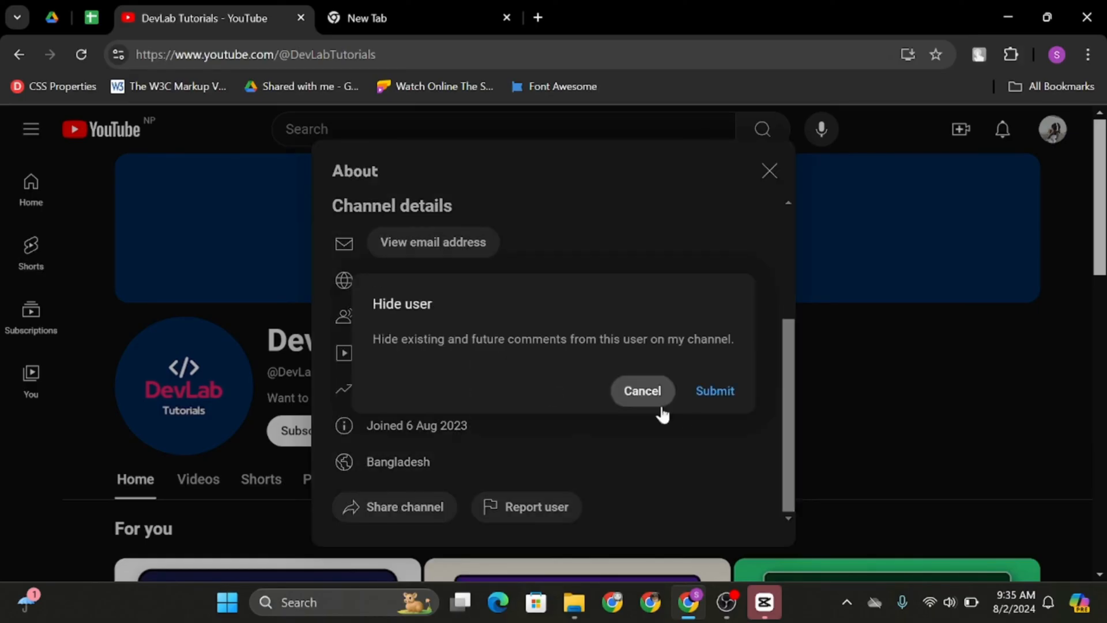
left_click(642, 391)
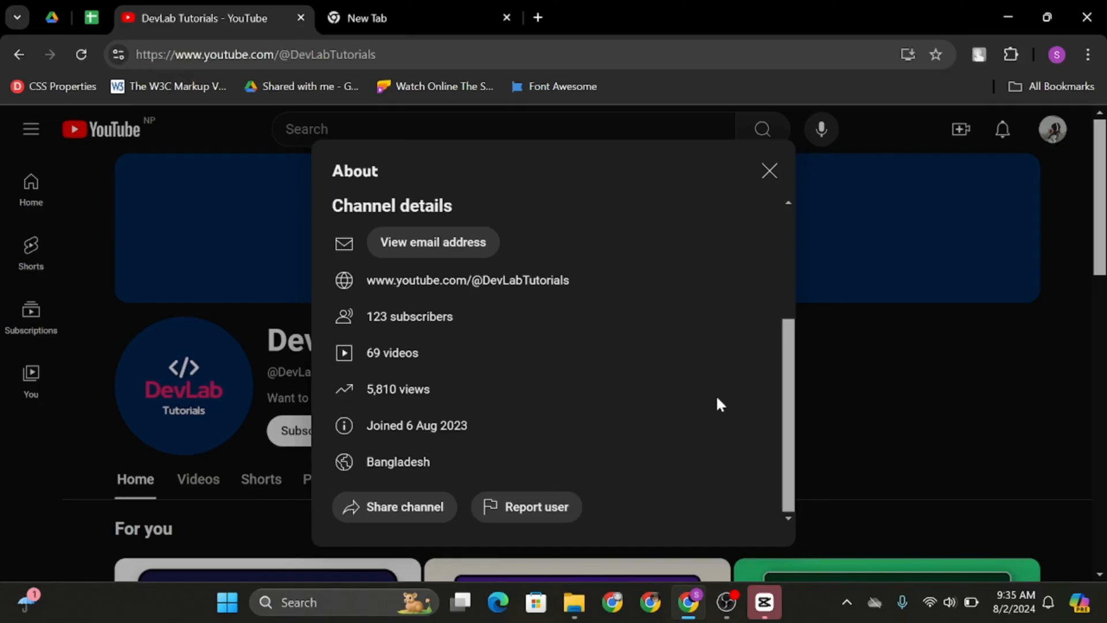
left_click(769, 170)
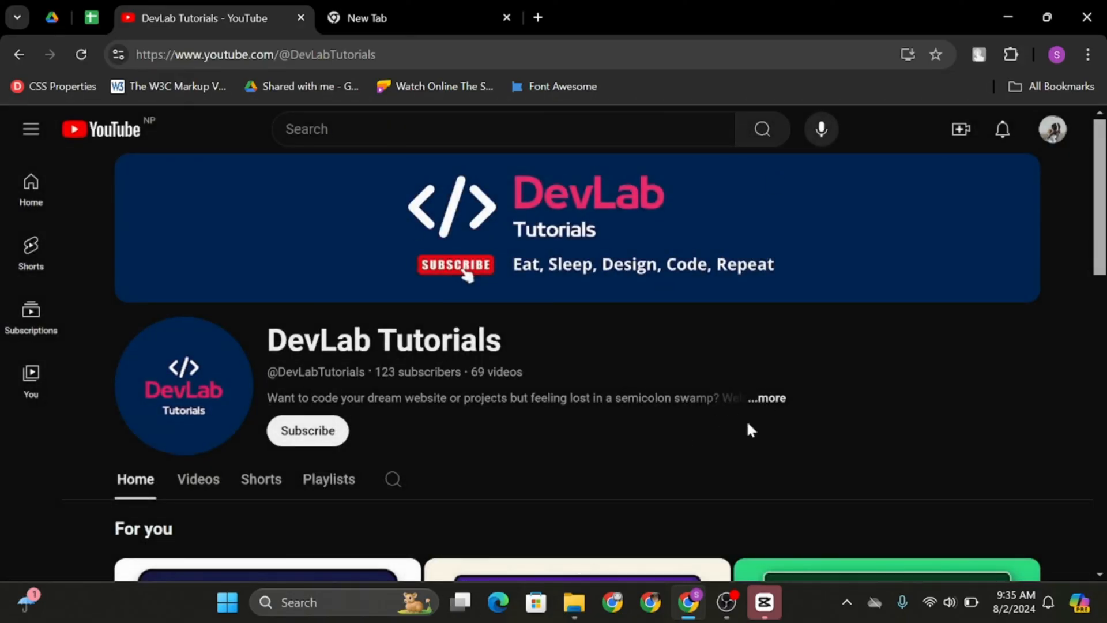
mouse_move(586, 349)
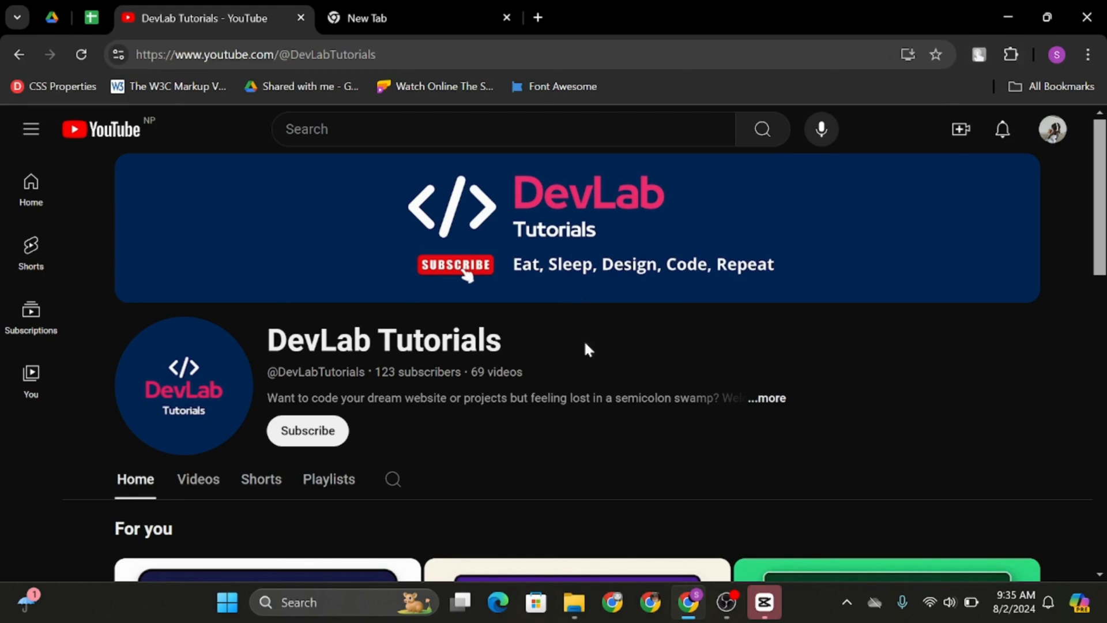